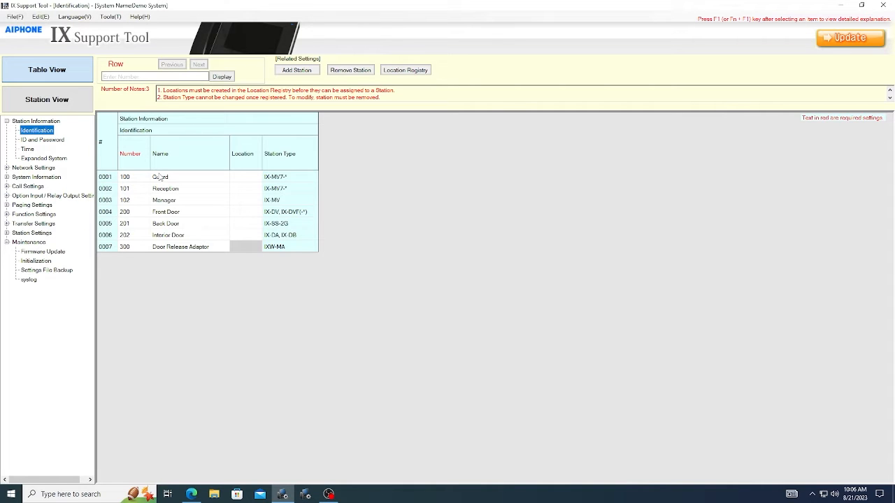
mouse_move(356, 218)
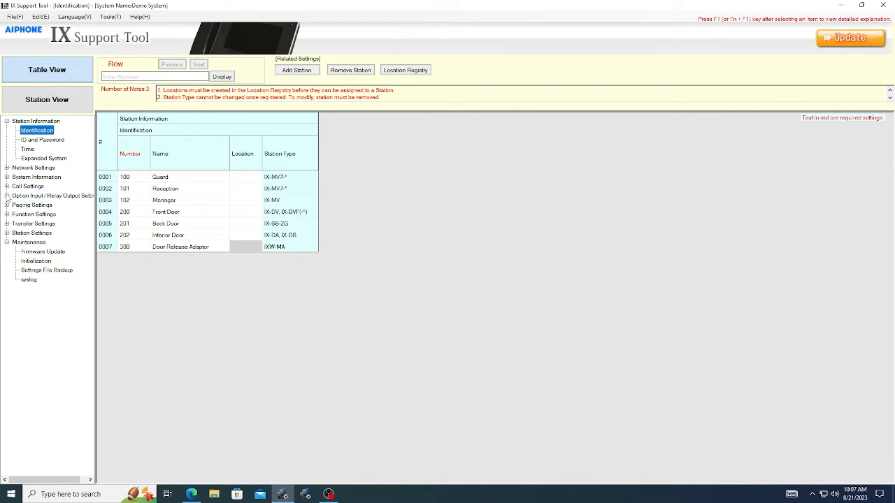
Show the Relay Output settings table under Option Input / Relay Output Settings for all seven stations
left_click(7, 196)
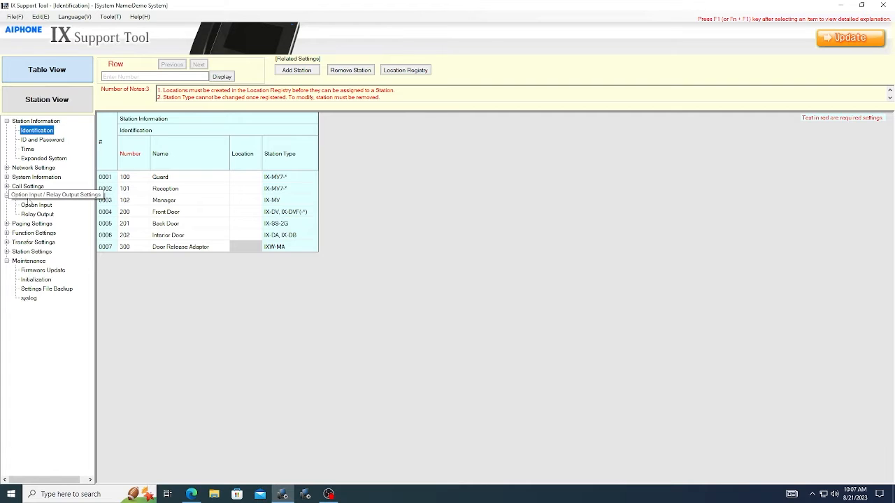
left_click(36, 214)
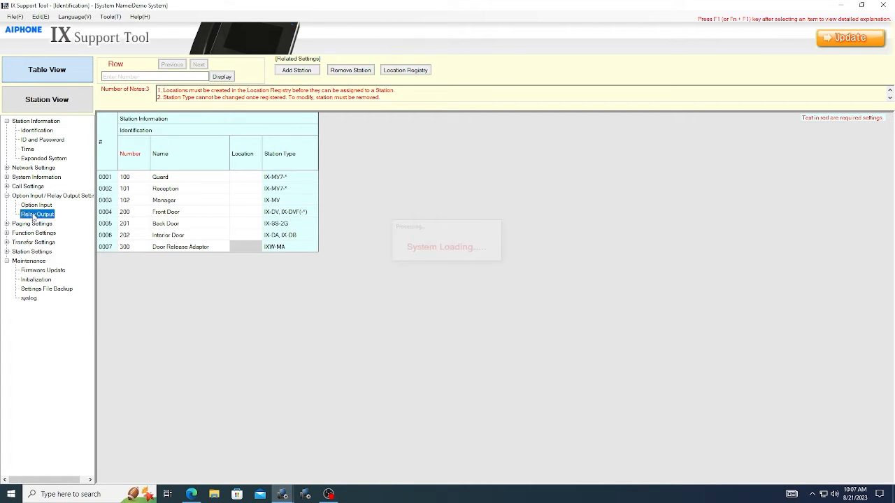
left_click(37, 213)
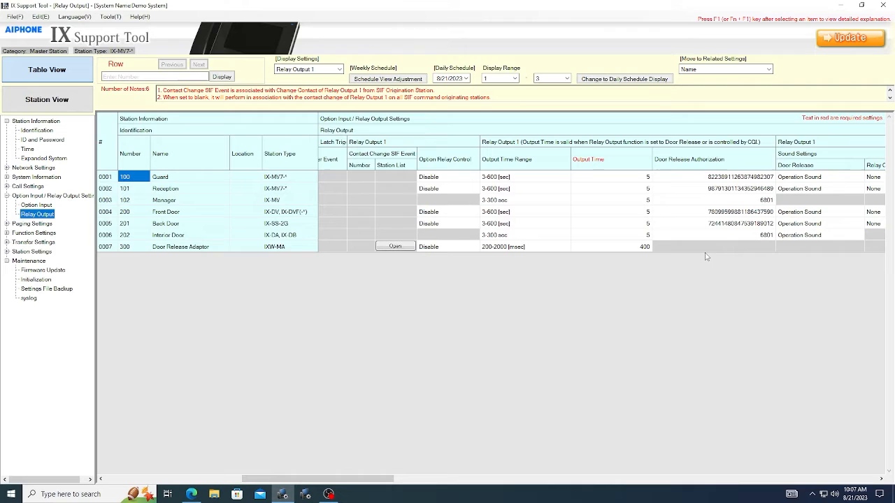
mouse_move(702, 252)
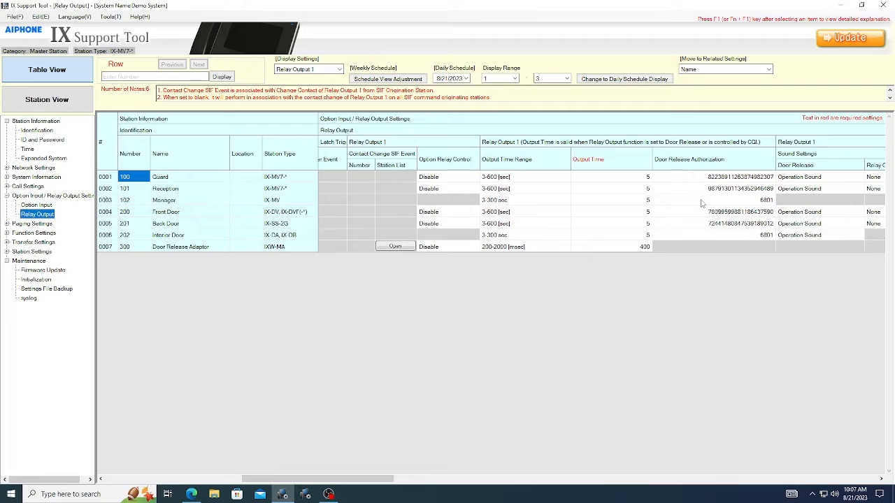
mouse_move(697, 235)
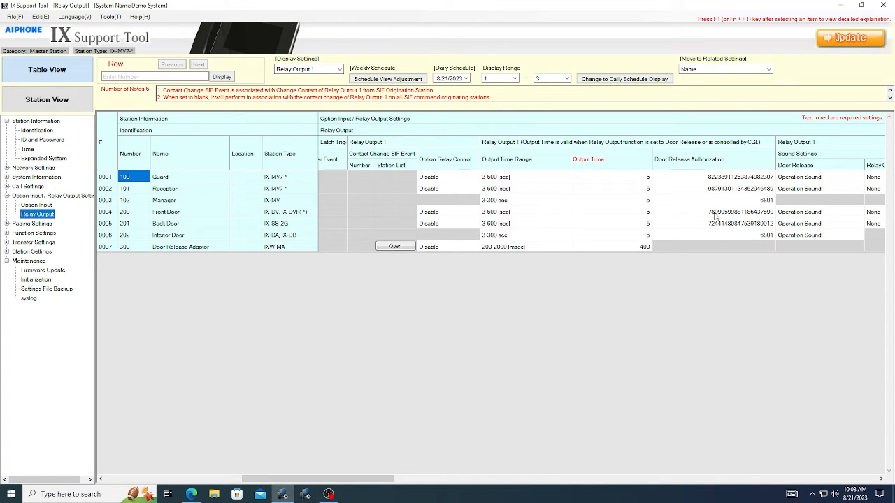
left_click(713, 176)
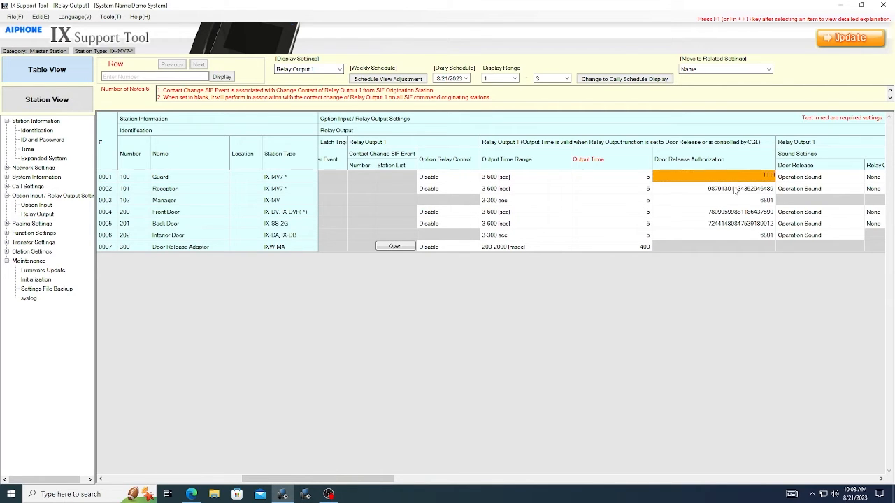
left_click(713, 188)
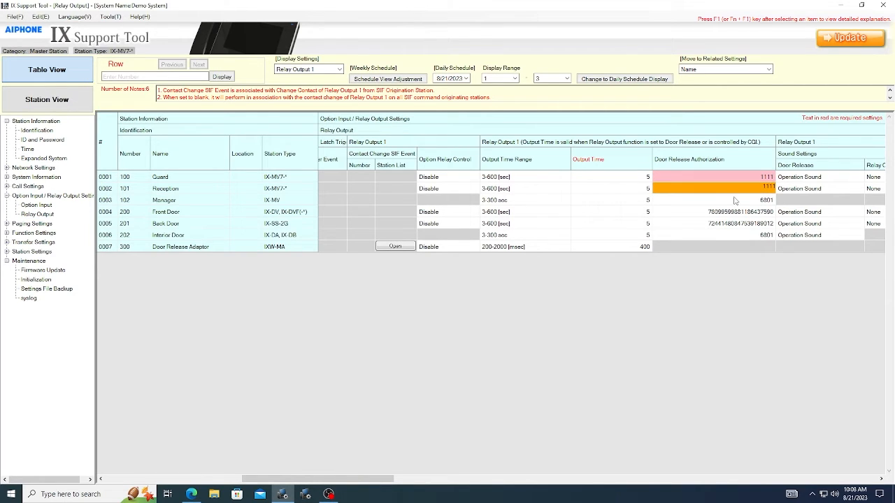
left_click(733, 213)
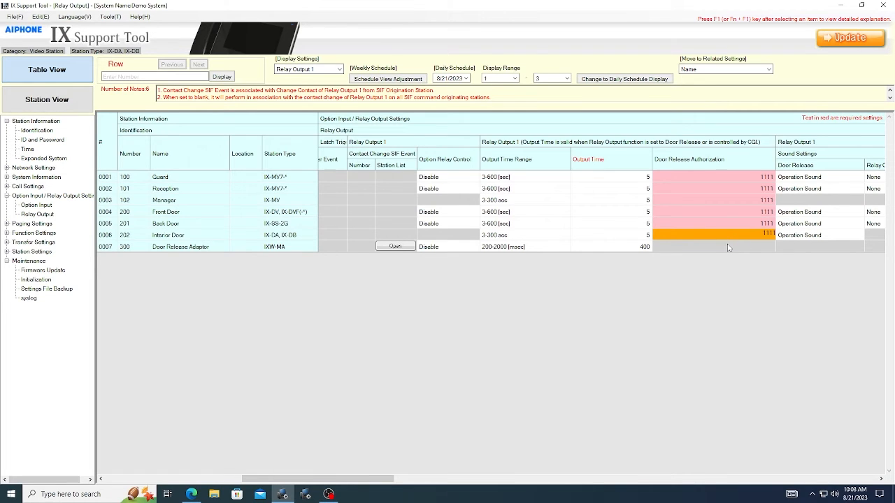
left_click(713, 246)
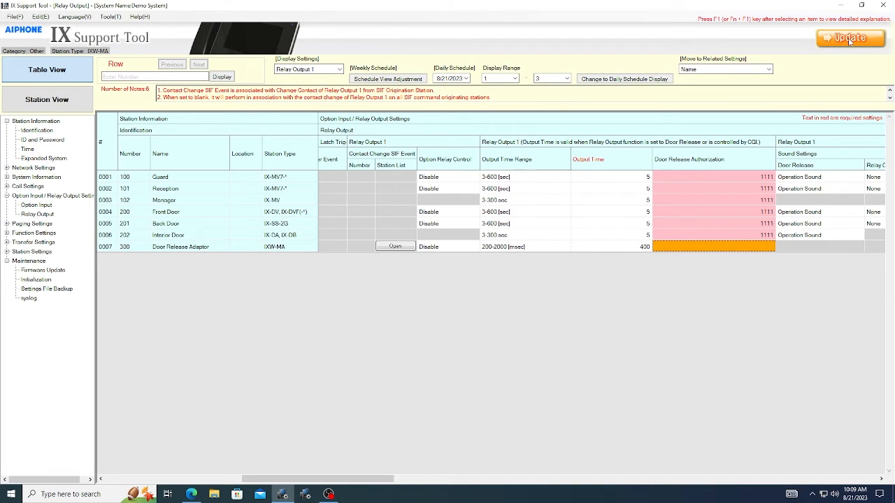
Update the relay output settings and acknowledge the Settings saved confirmation
left_click(850, 38)
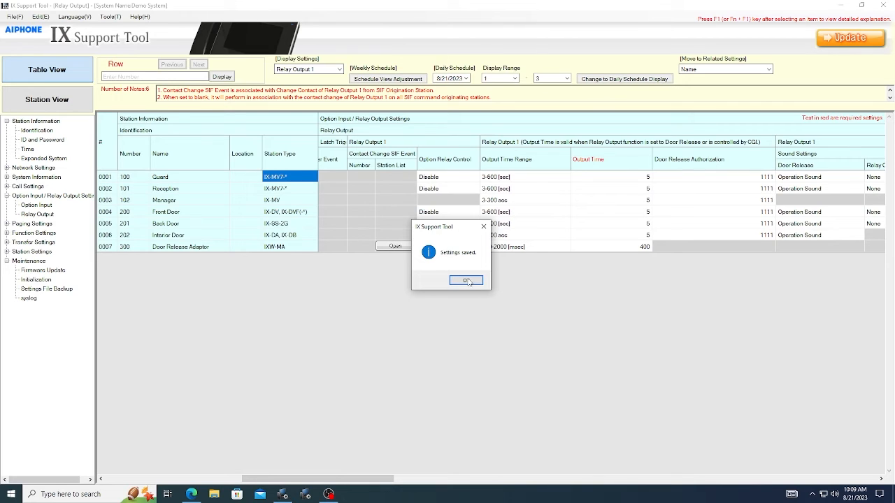
left_click(466, 280)
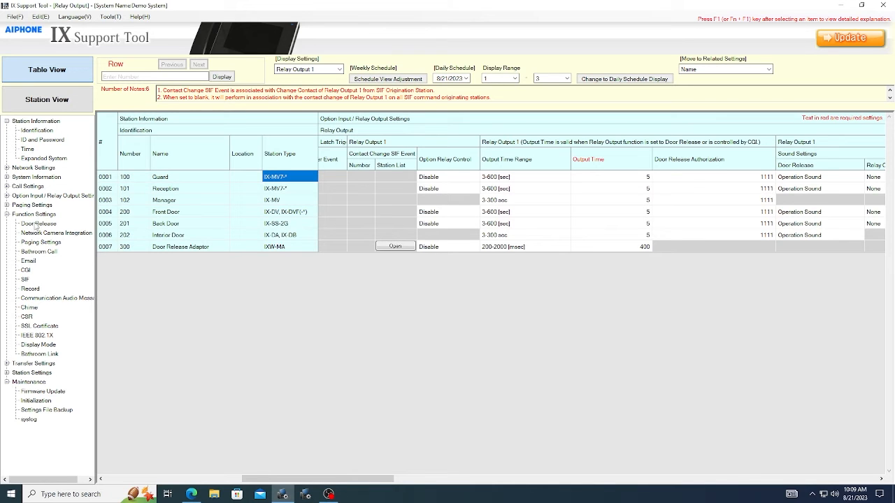
left_click(38, 224)
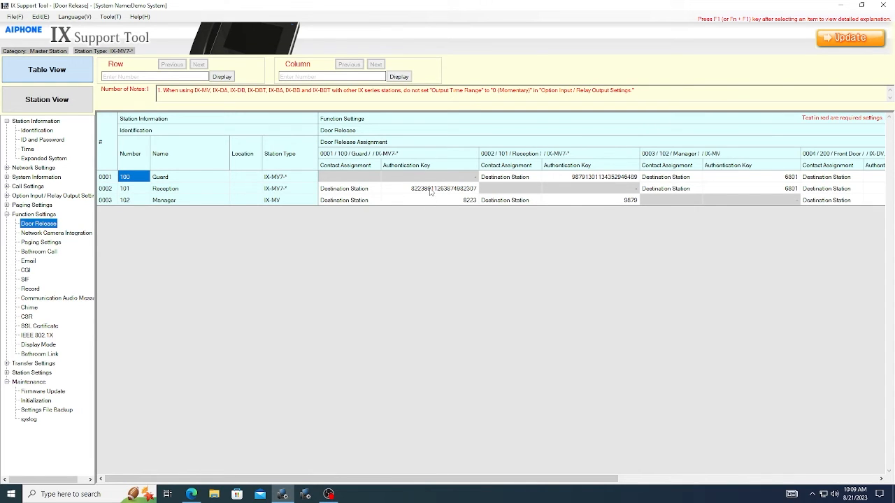
mouse_move(403, 189)
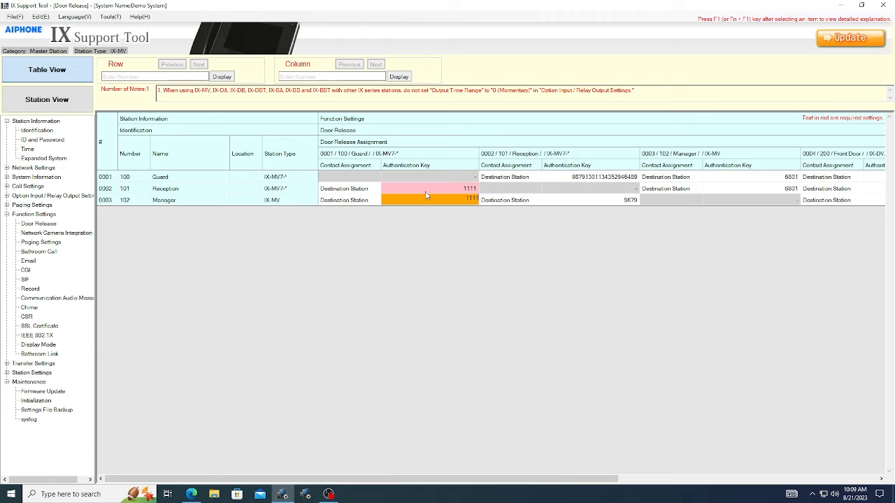
left_click(428, 200)
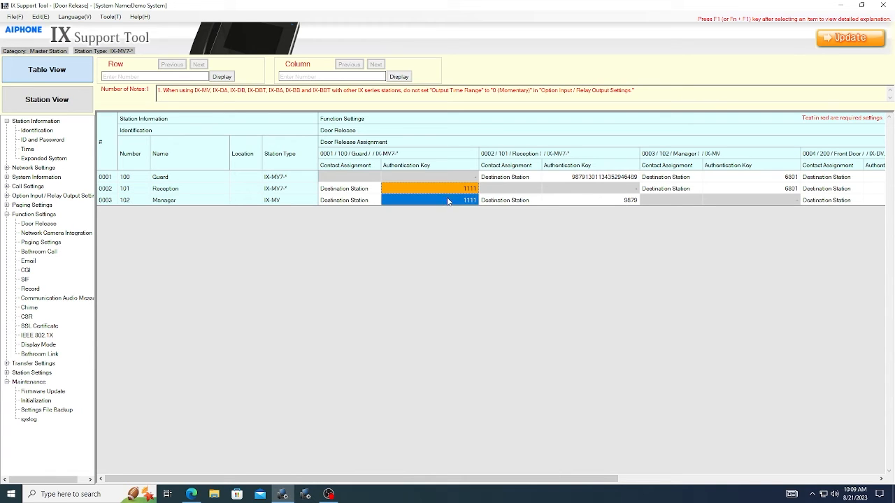
scroll("right", 3)
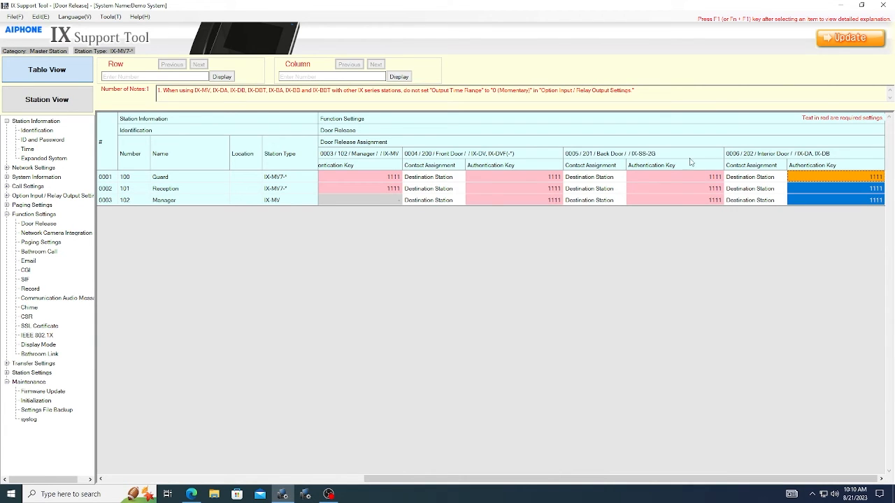
Update the door release settings and acknowledge the Settings saved confirmation
left_click(850, 38)
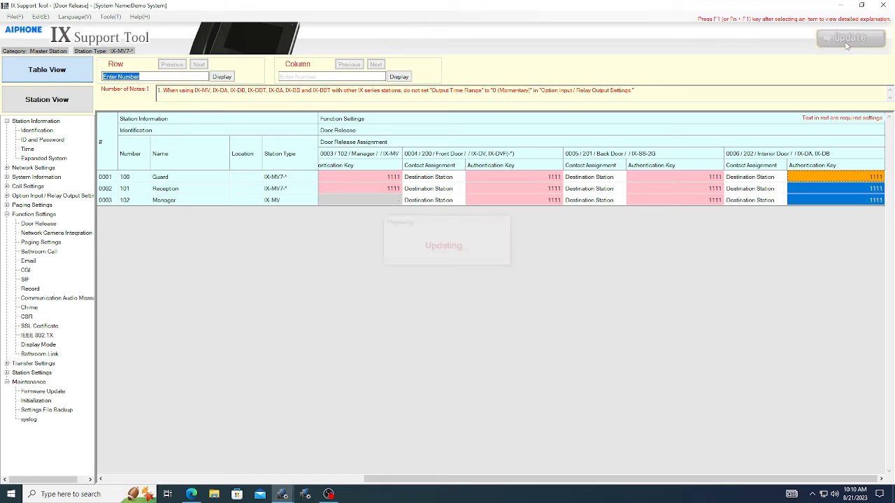
left_click(850, 37)
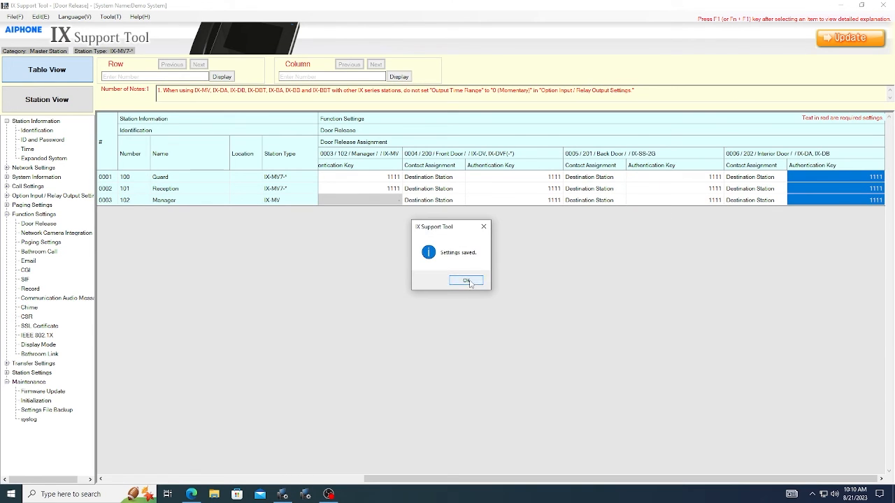
left_click(466, 280)
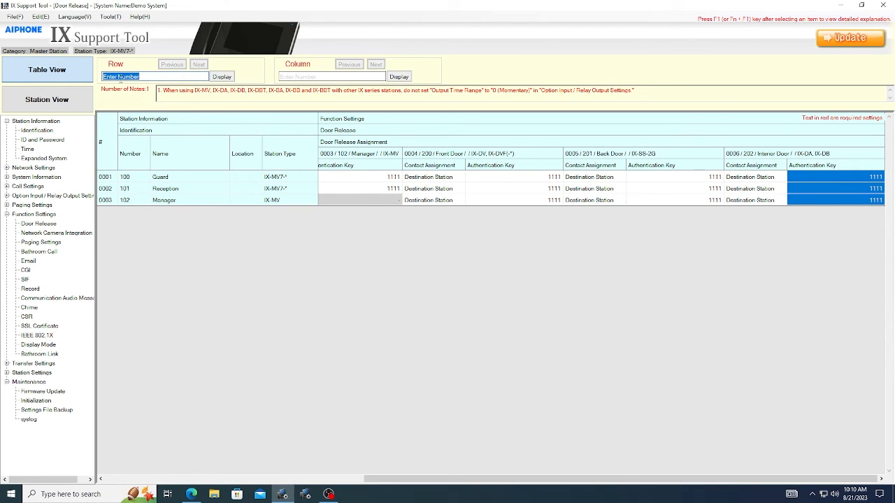
Upload Settings To Station with all seven stations selected, starting the settings file transfer
left_click(14, 16)
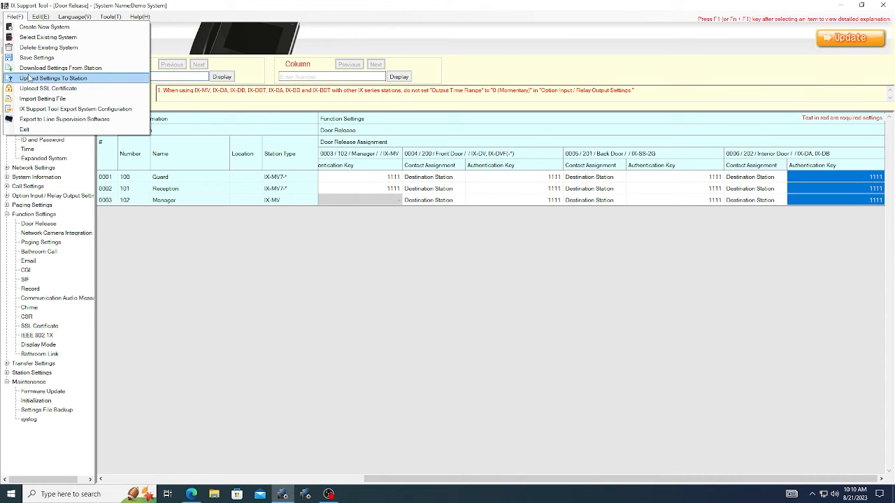
left_click(53, 79)
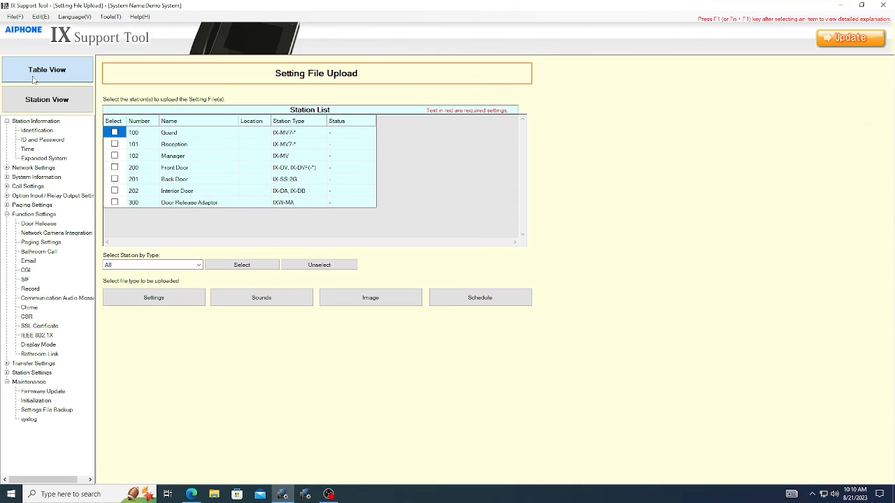
left_click(241, 264)
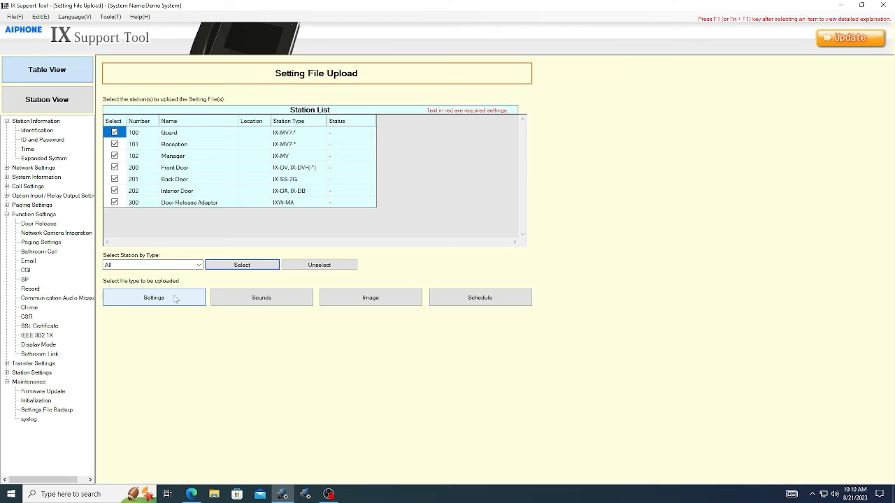
left_click(154, 296)
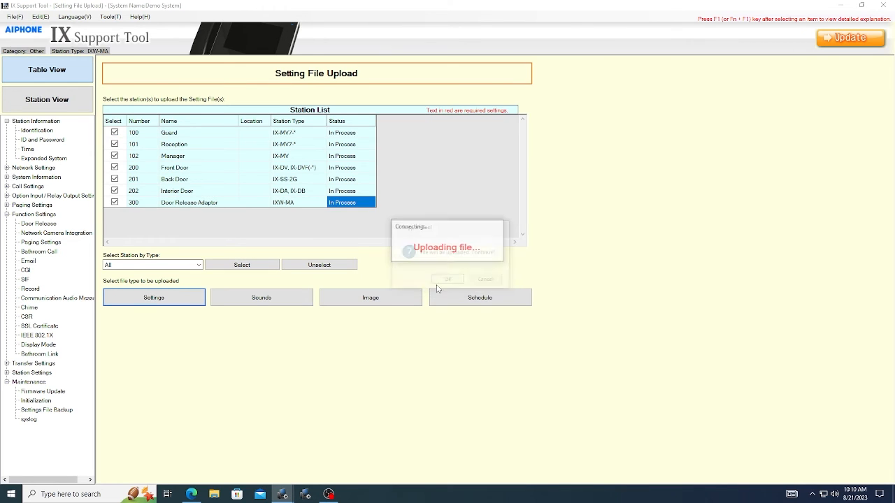